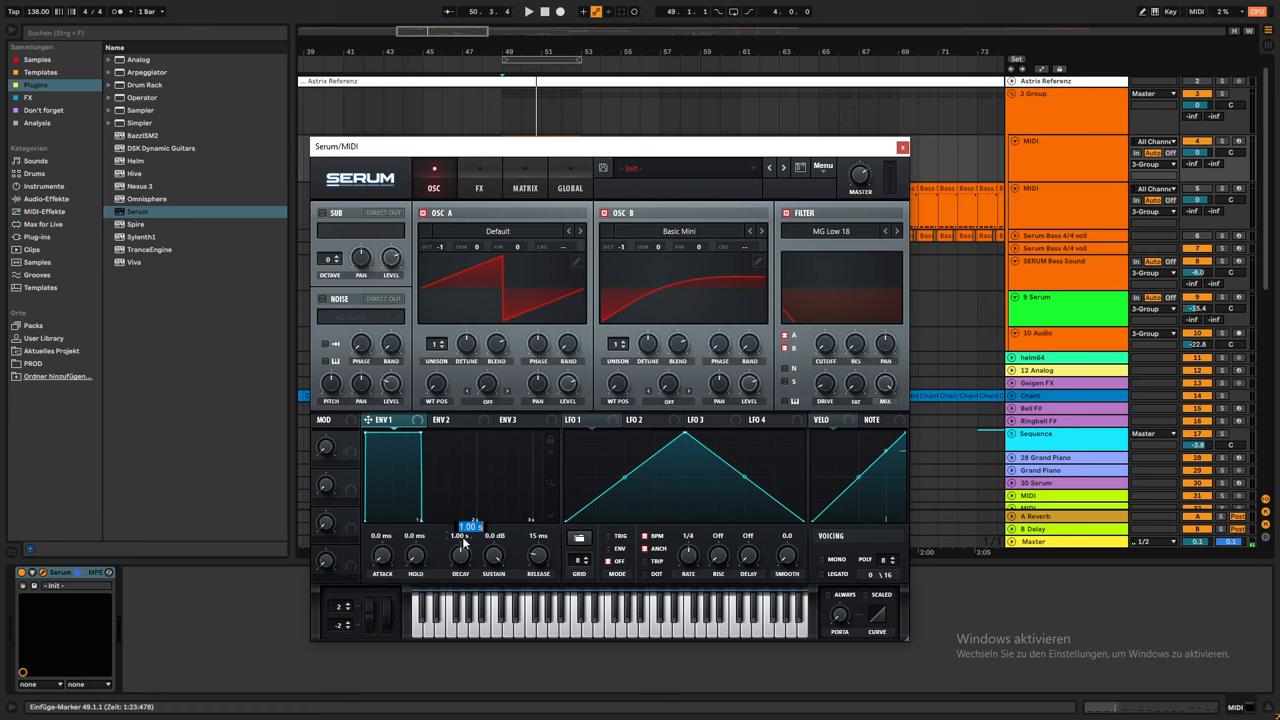
# Step: Lower ENV 1's sustain so the decay curves down to a low level
pyautogui.moveTo(460, 536); pyautogui.dragTo(460, 560)
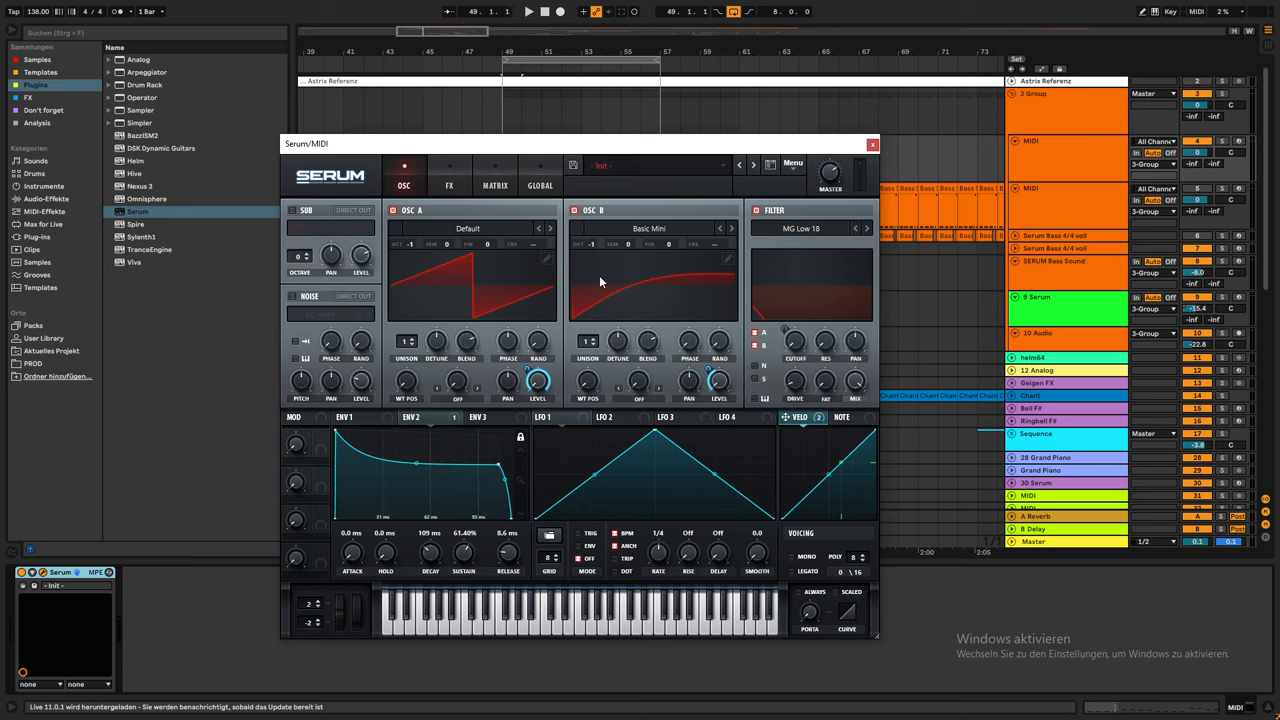
# Step: Switch Serum to its FX page and enable an effect from the rack list
pyautogui.click(448, 184)
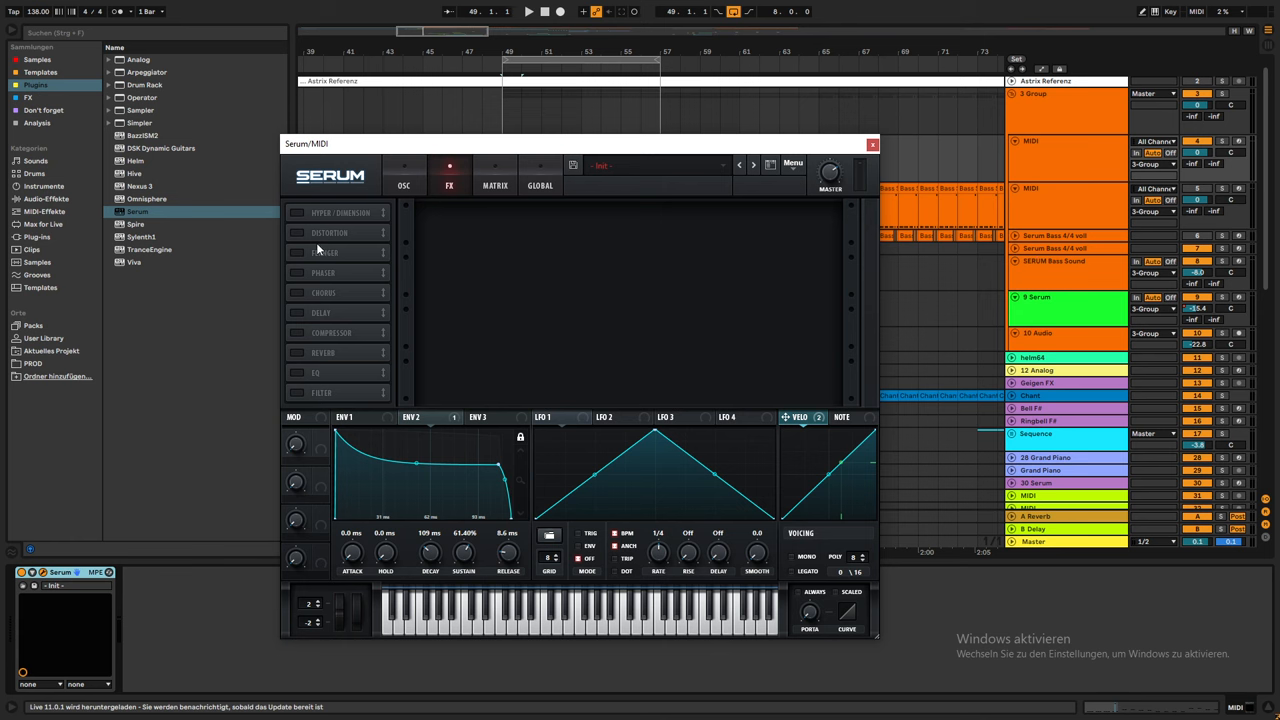
pyautogui.click(296, 232)
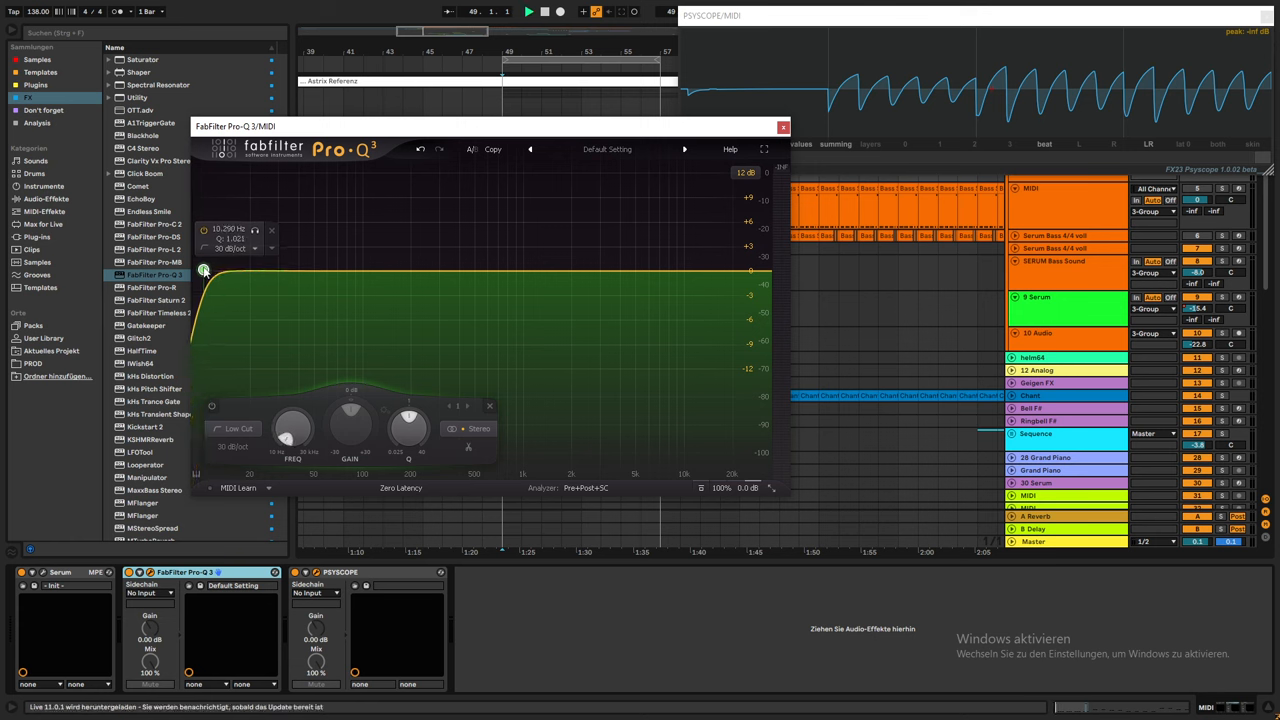
# Step: Drag the Low Cut band node right to raise its cutoff frequency
pyautogui.moveTo(204, 272); pyautogui.dragTo(232, 272)
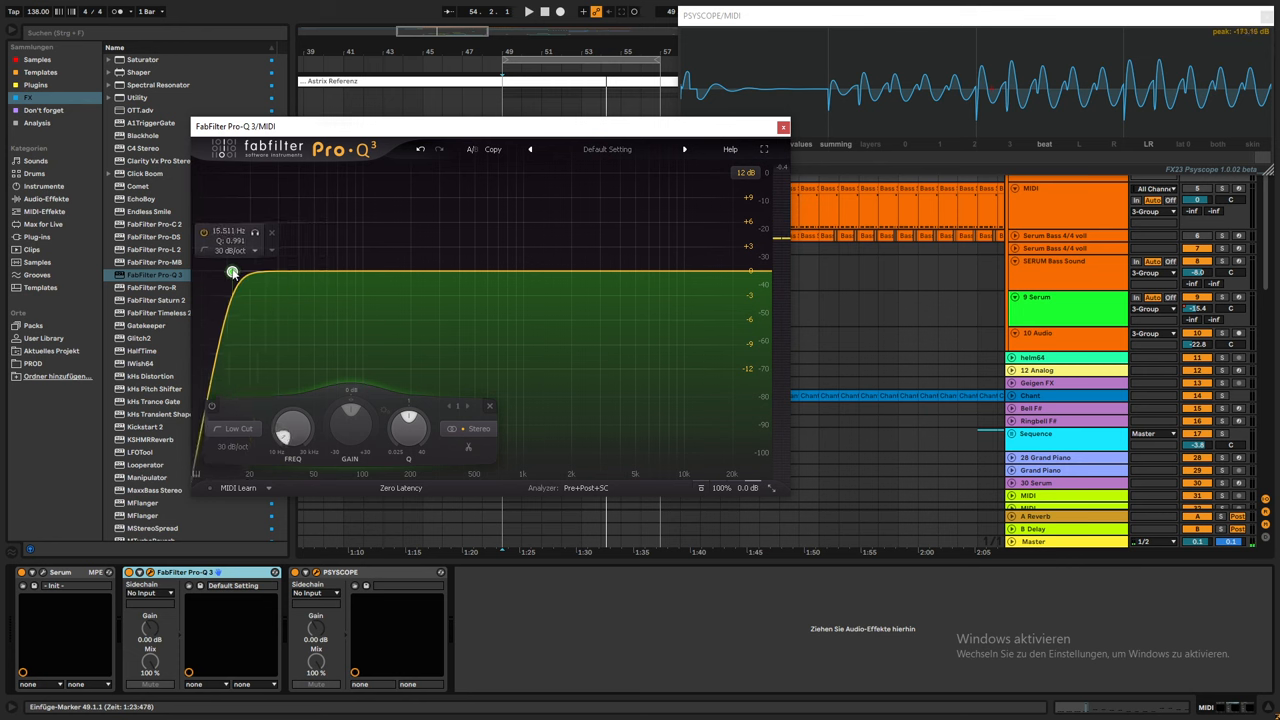